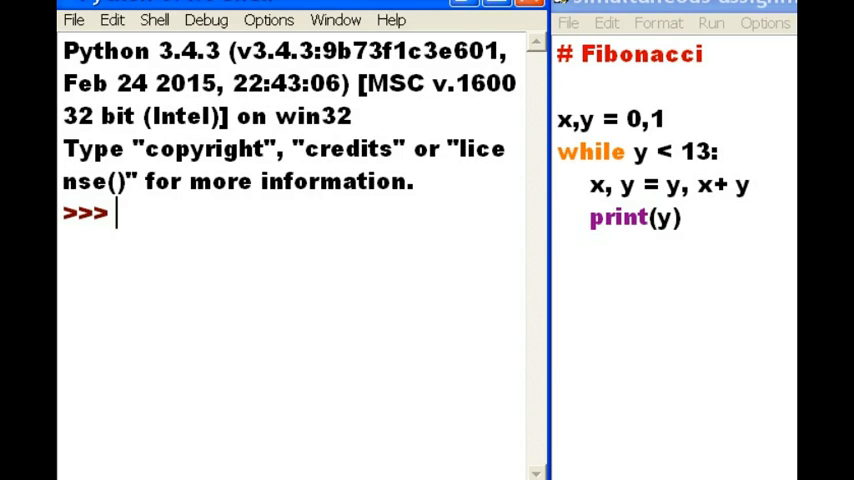
mouse_move(219, 252)
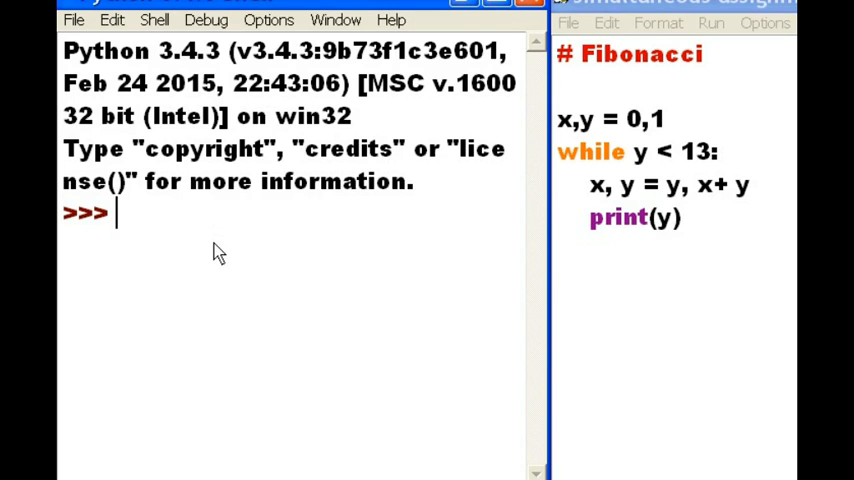
mouse_move(461, 233)
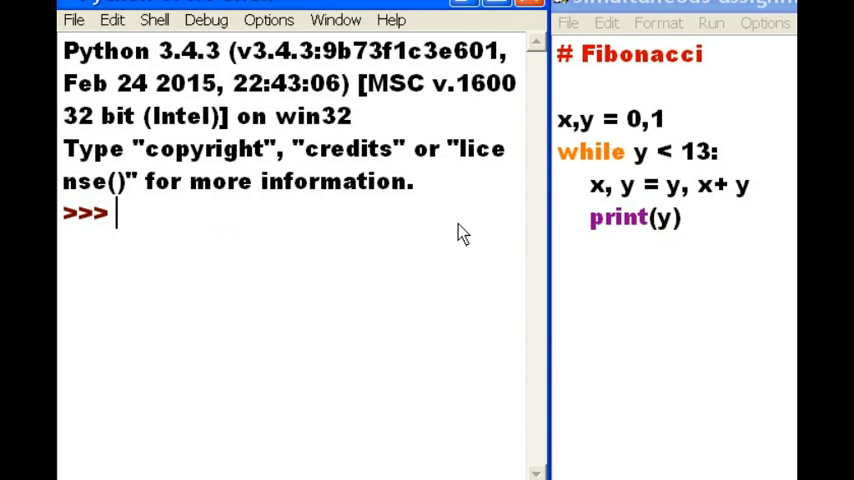
mouse_move(558, 168)
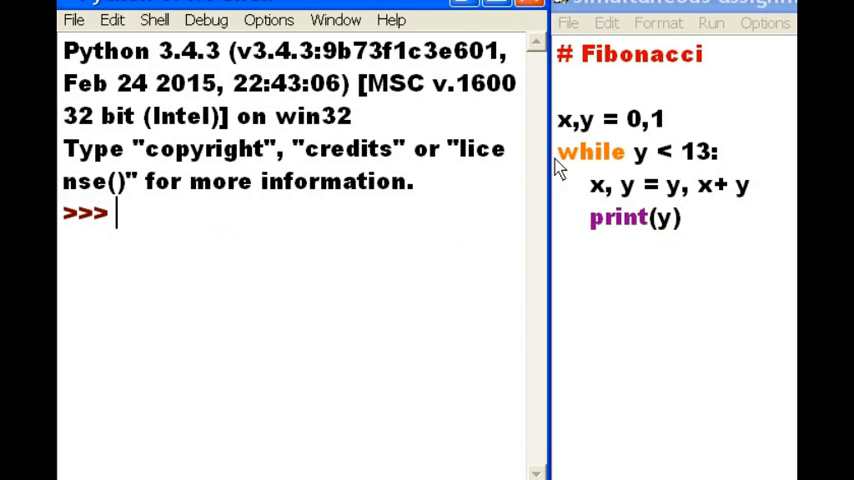
mouse_move(612, 80)
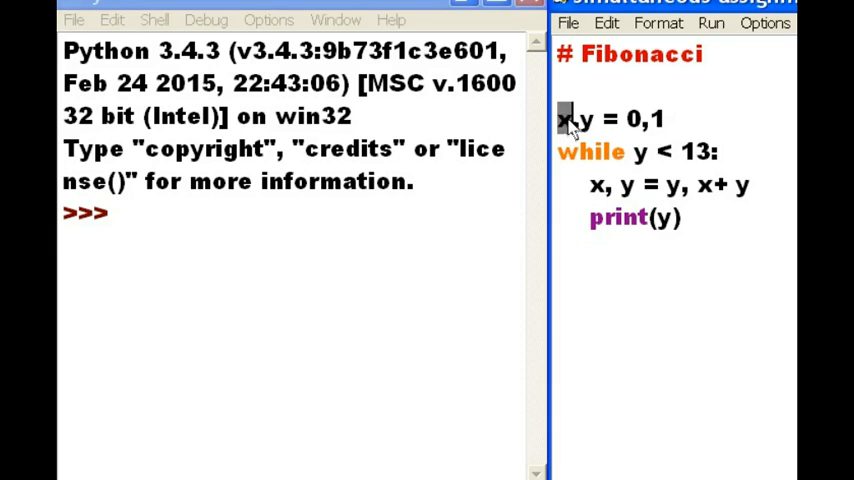
Highlight x, the while condition and the swap line, then run the Fibonacci module
double_click(631, 118)
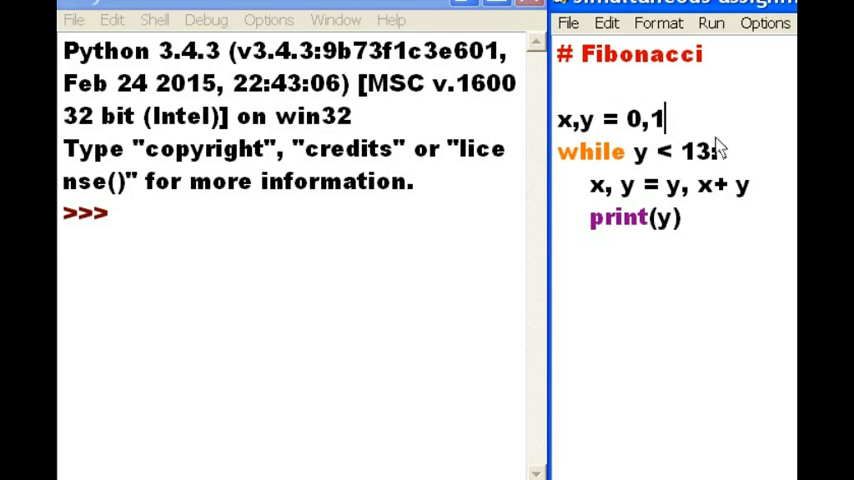
double_click(635, 151)
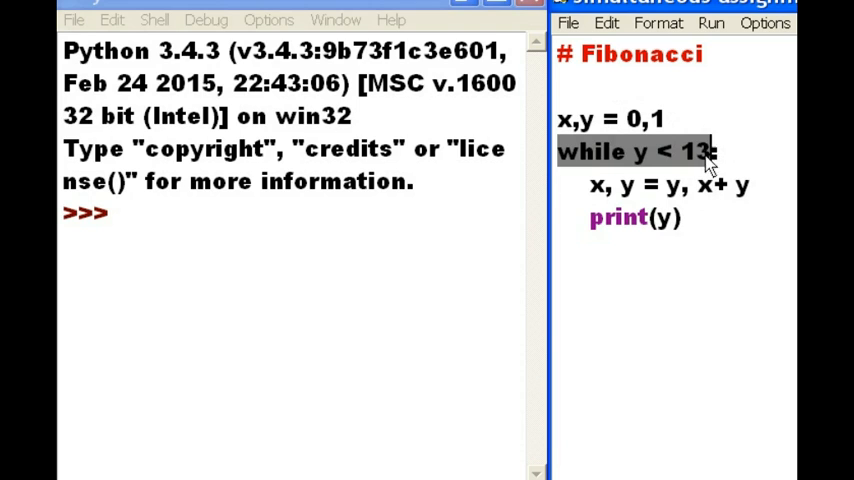
click(635, 152)
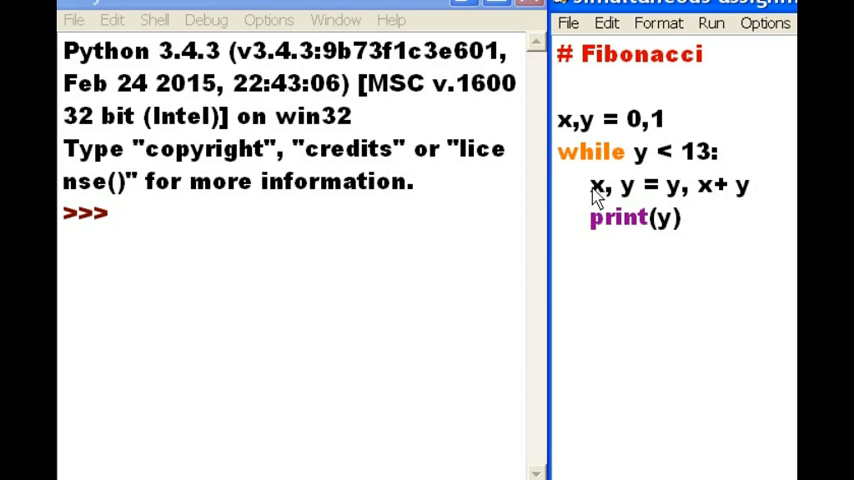
double_click(673, 185)
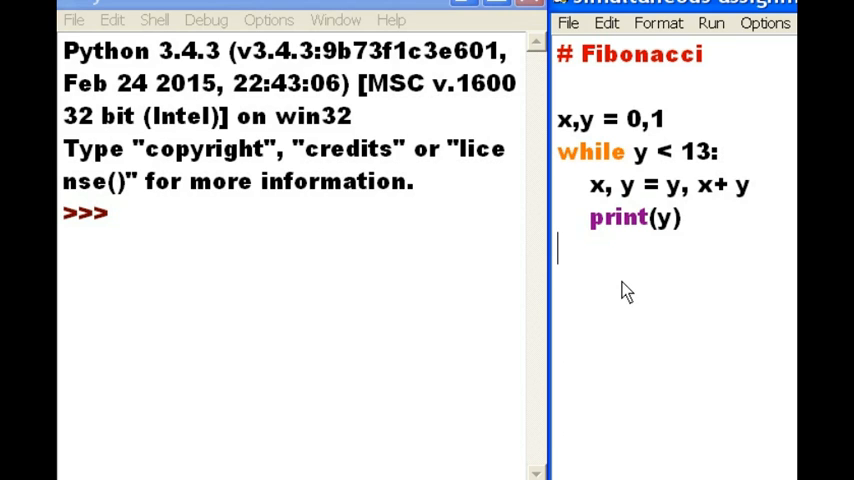
mouse_move(624, 296)
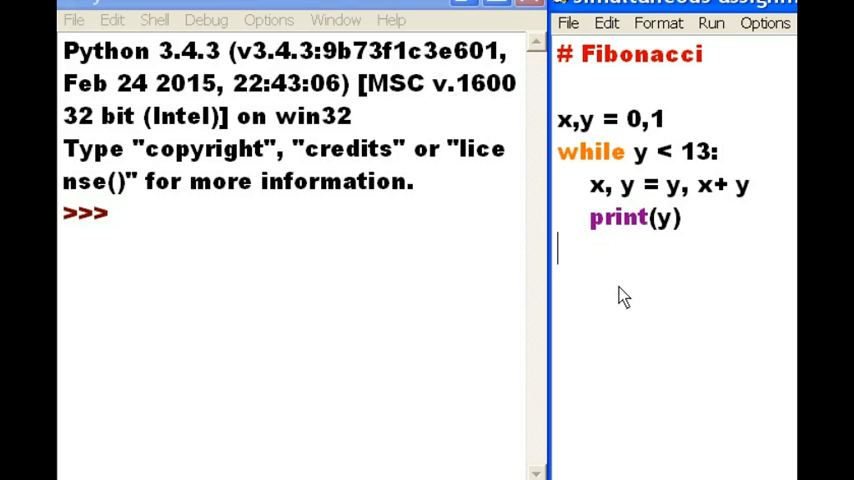
mouse_move(703, 275)
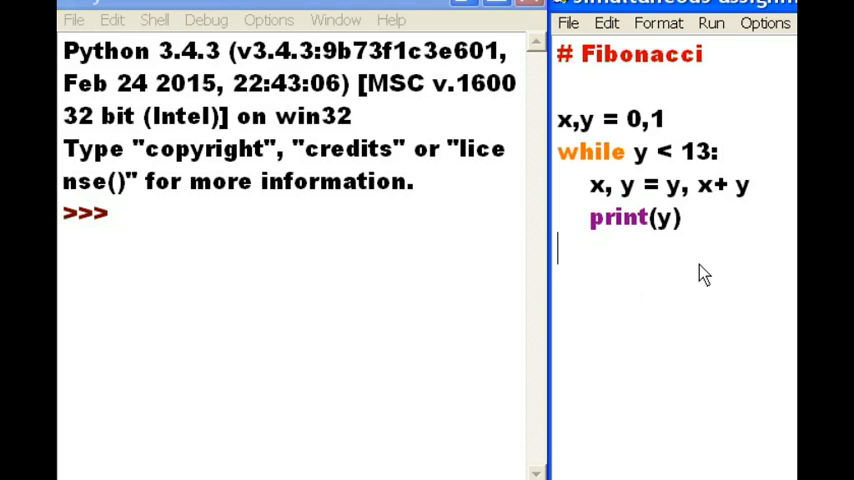
mouse_move(680, 303)
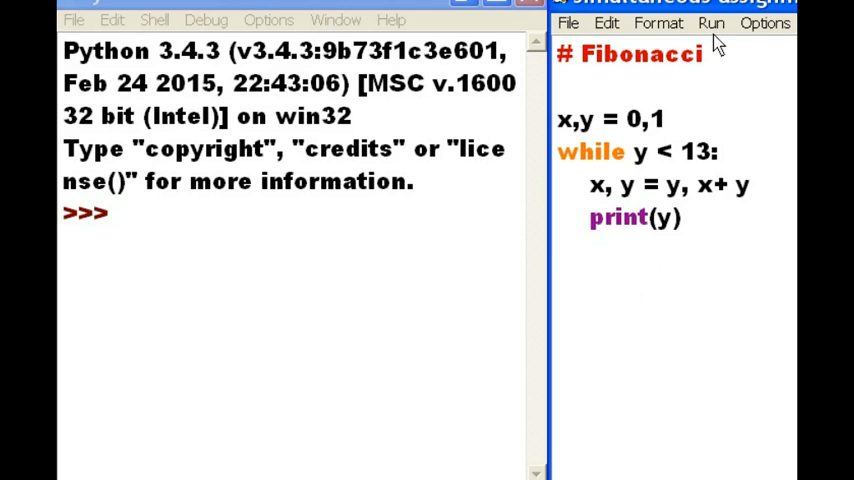
click(710, 23)
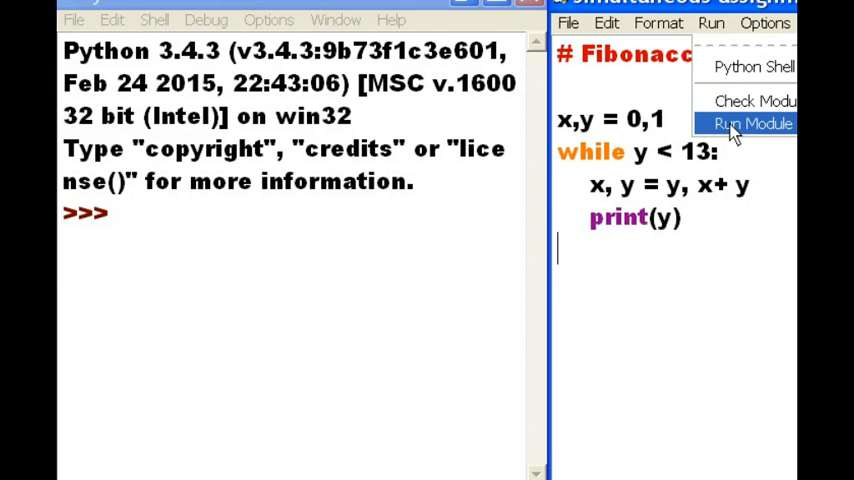
click(752, 124)
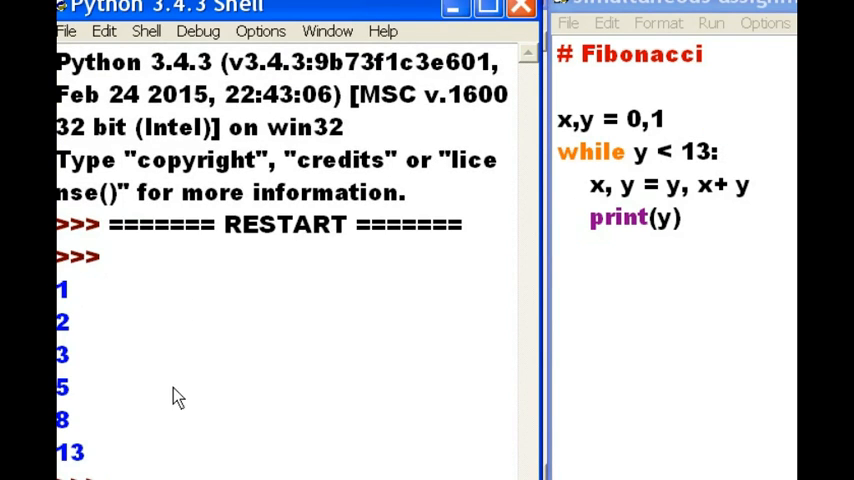
mouse_move(85, 432)
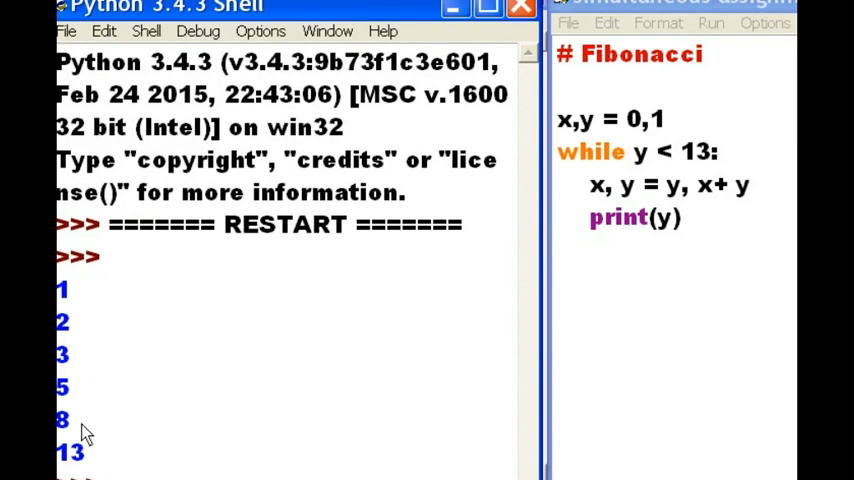
mouse_move(80, 275)
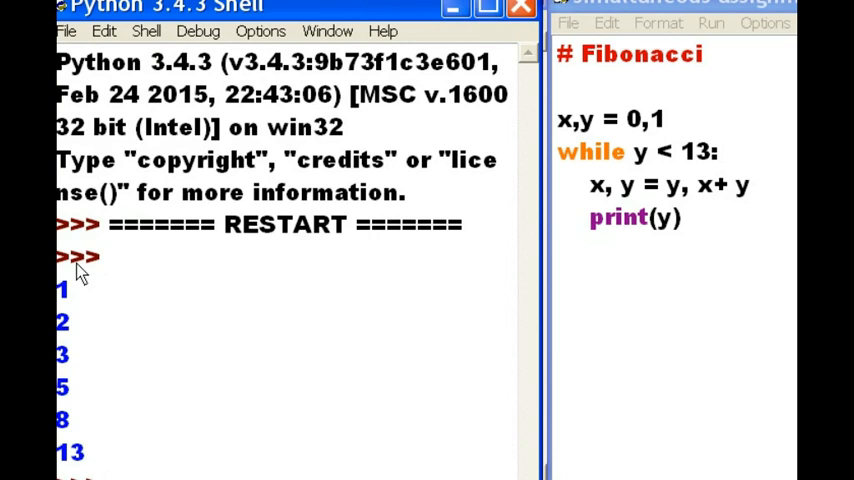
mouse_move(80, 340)
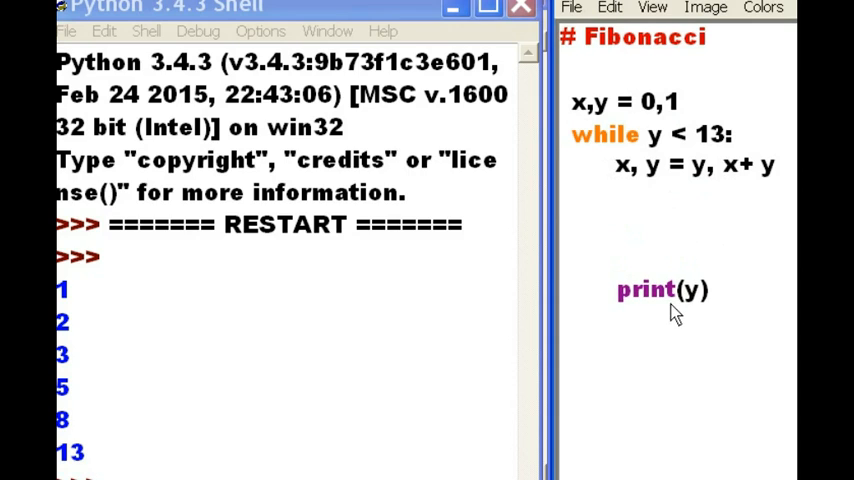
mouse_move(667, 237)
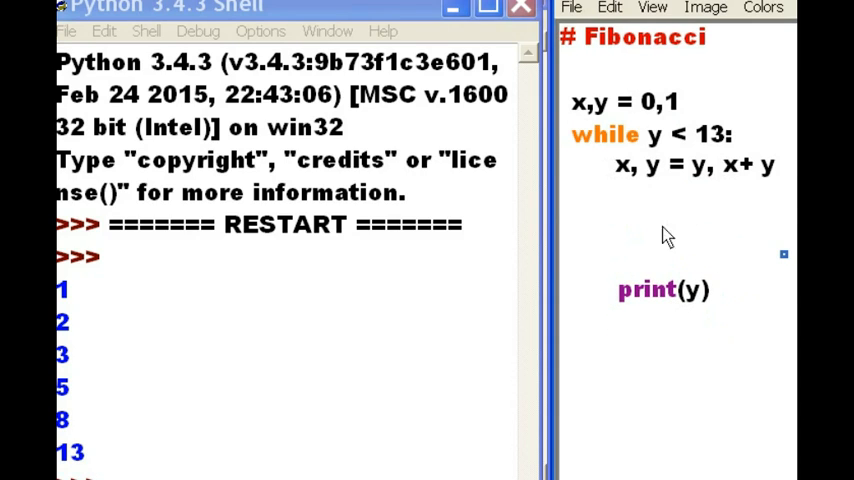
mouse_move(595, 112)
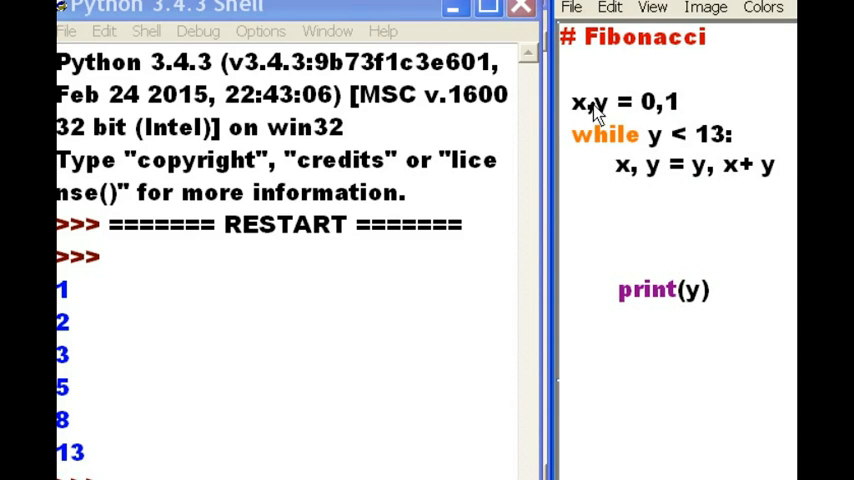
mouse_move(703, 160)
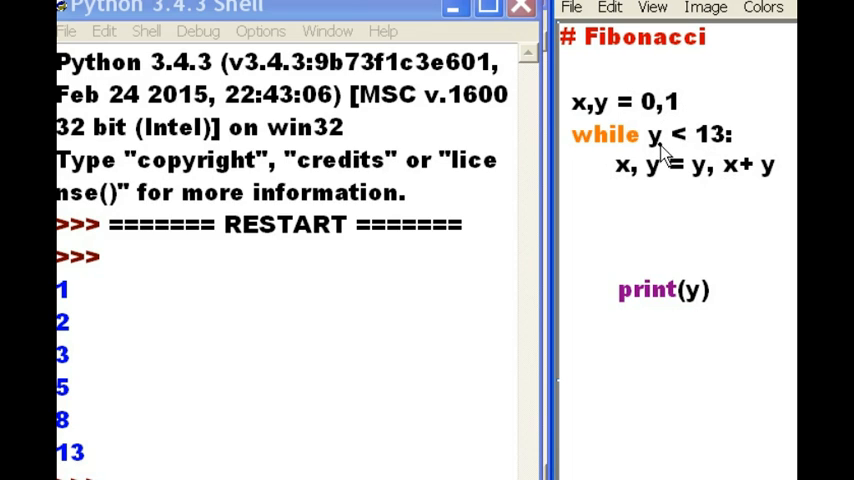
mouse_move(712, 213)
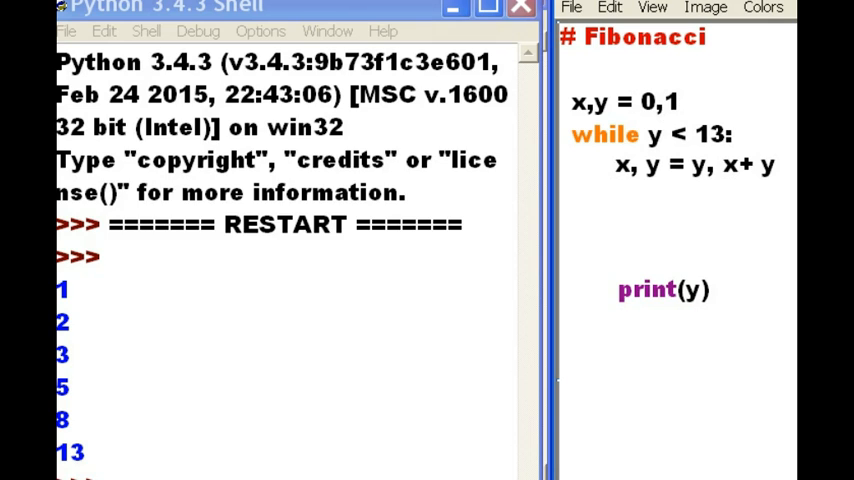
mouse_move(723, 84)
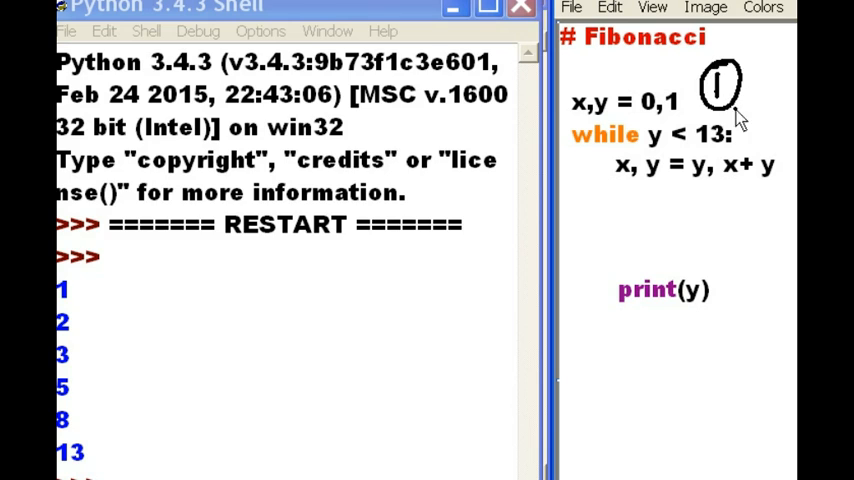
mouse_move(698, 200)
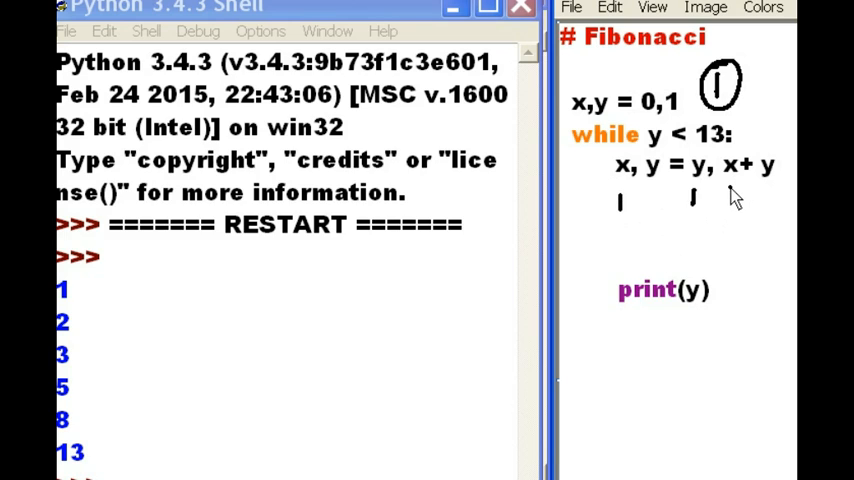
mouse_move(776, 192)
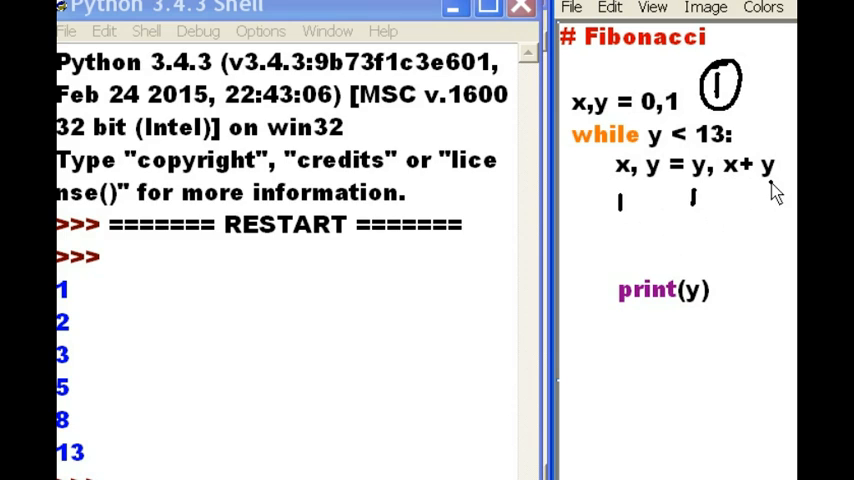
mouse_move(745, 205)
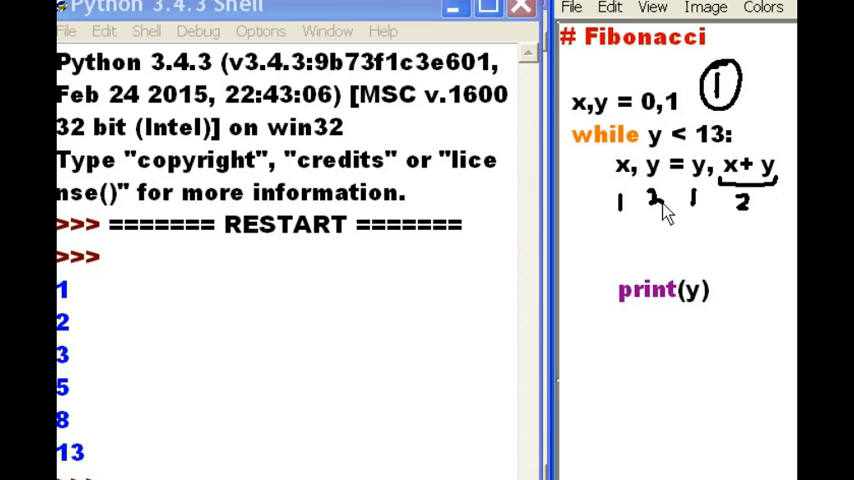
mouse_move(190, 308)
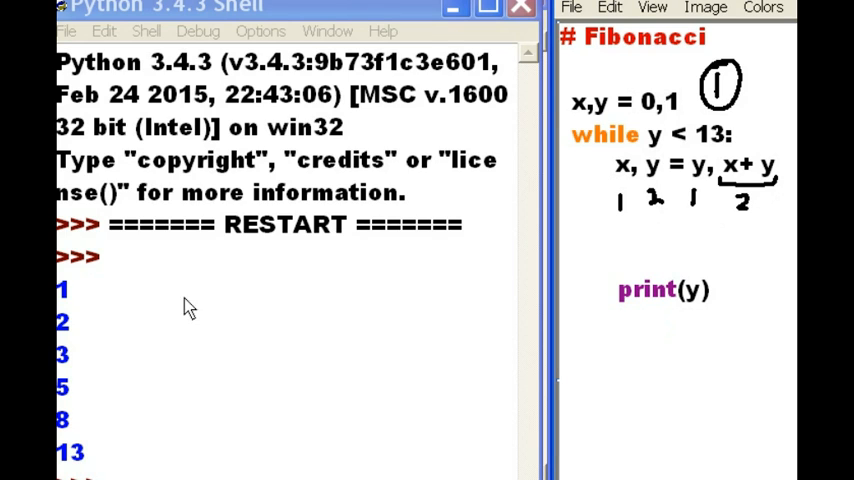
mouse_move(130, 345)
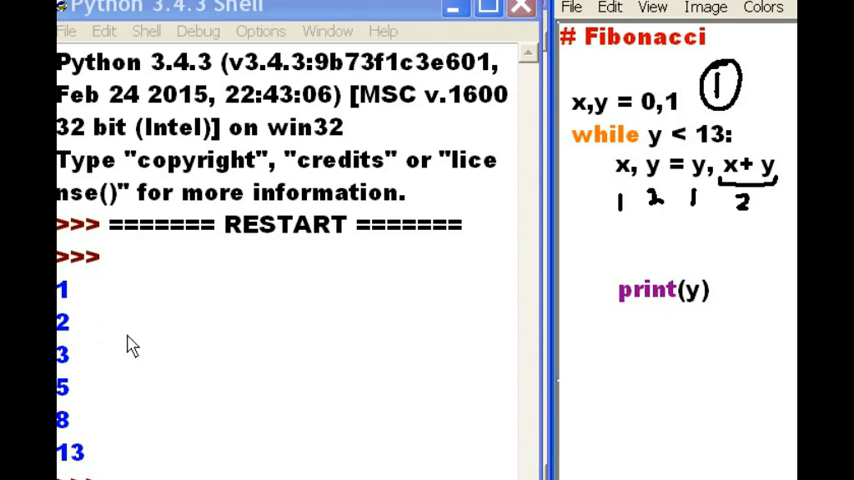
mouse_move(95, 312)
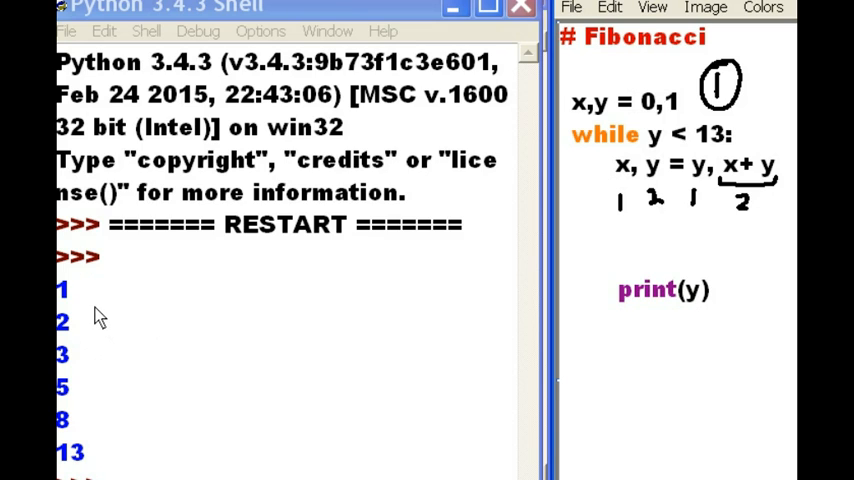
mouse_move(105, 305)
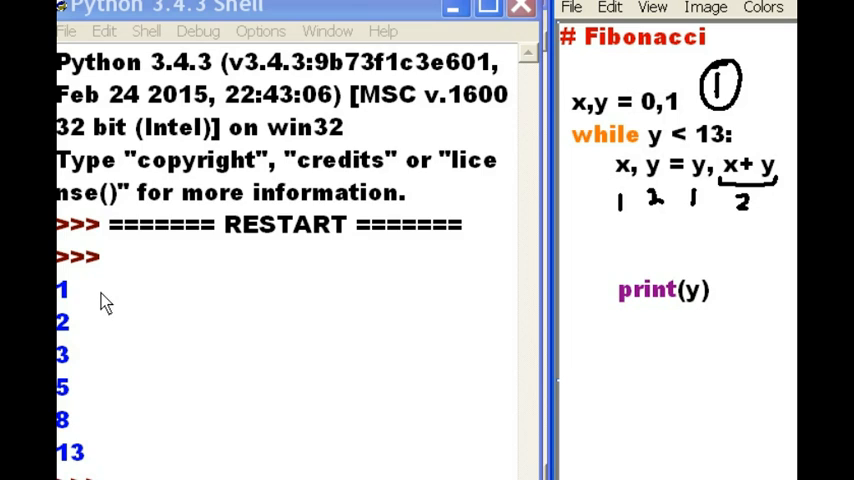
mouse_move(688, 250)
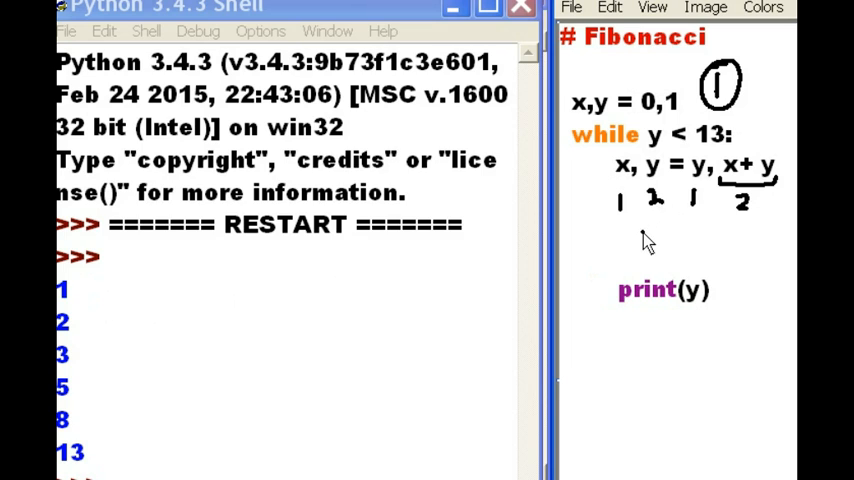
mouse_move(660, 250)
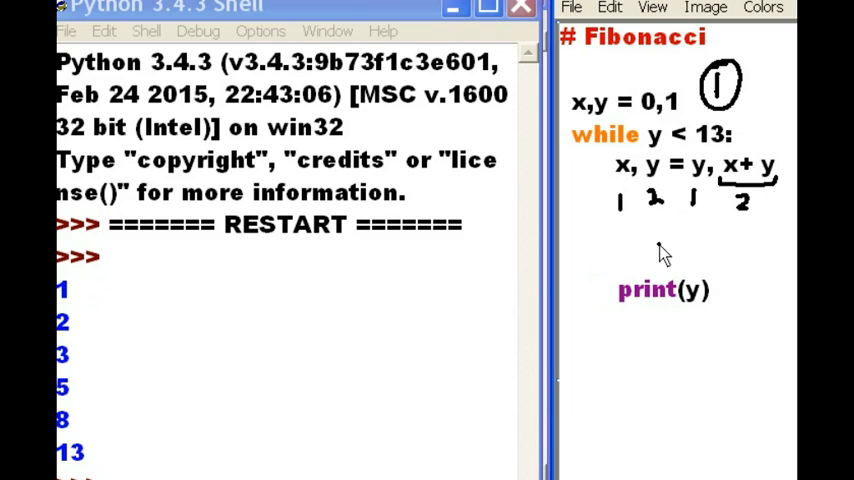
mouse_move(698, 312)
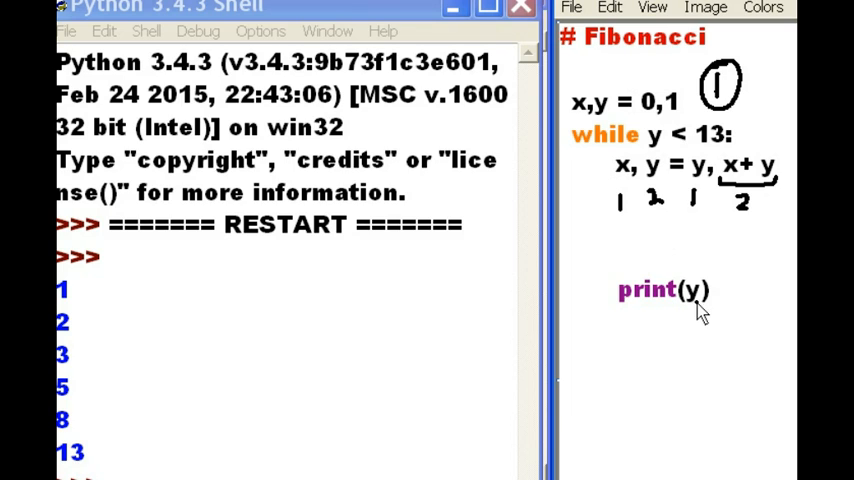
mouse_move(630, 335)
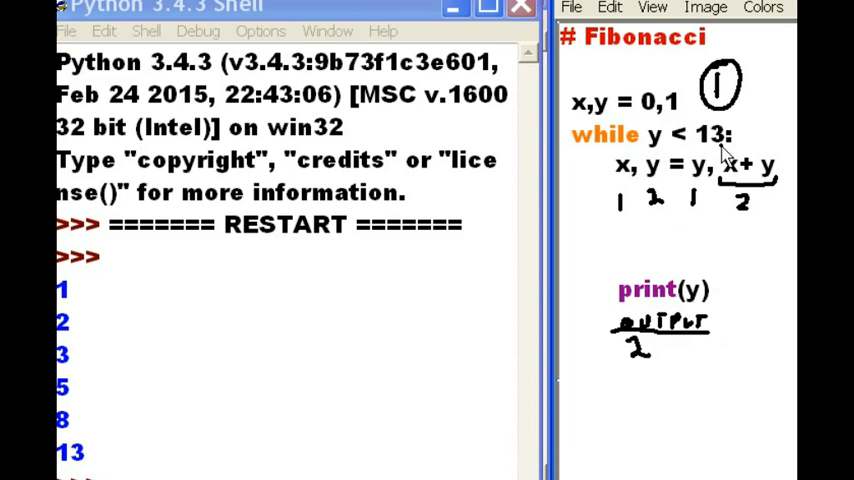
mouse_move(662, 148)
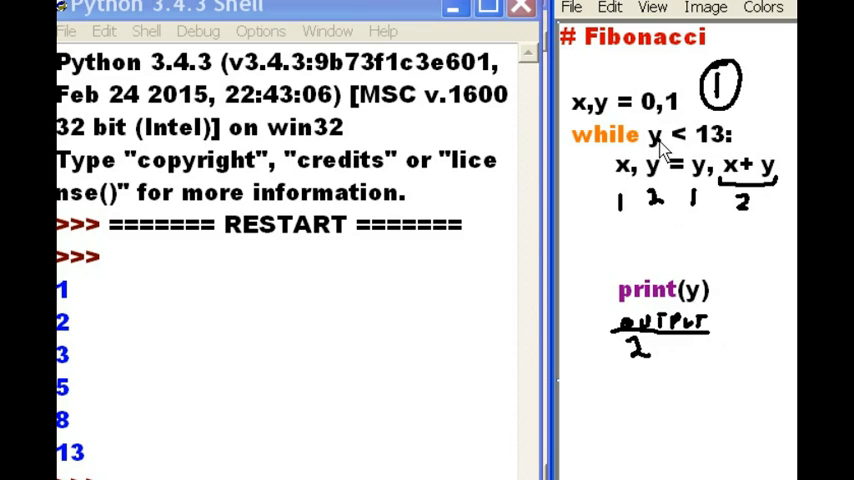
mouse_move(698, 207)
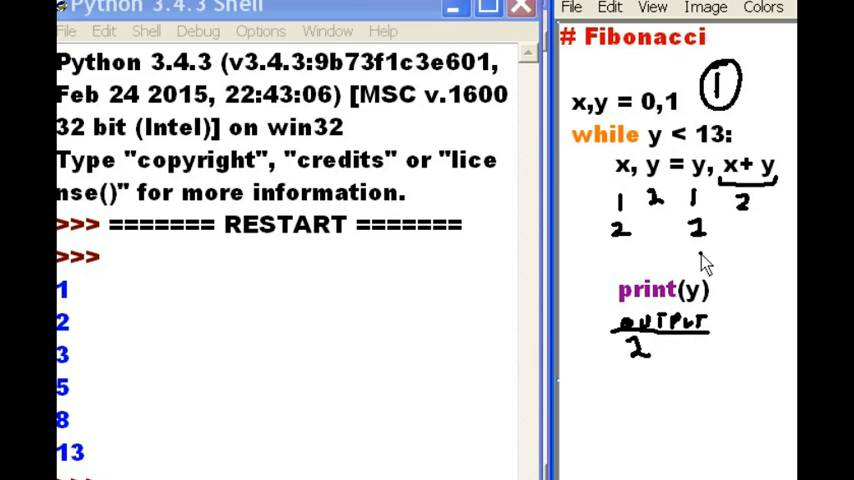
mouse_move(735, 198)
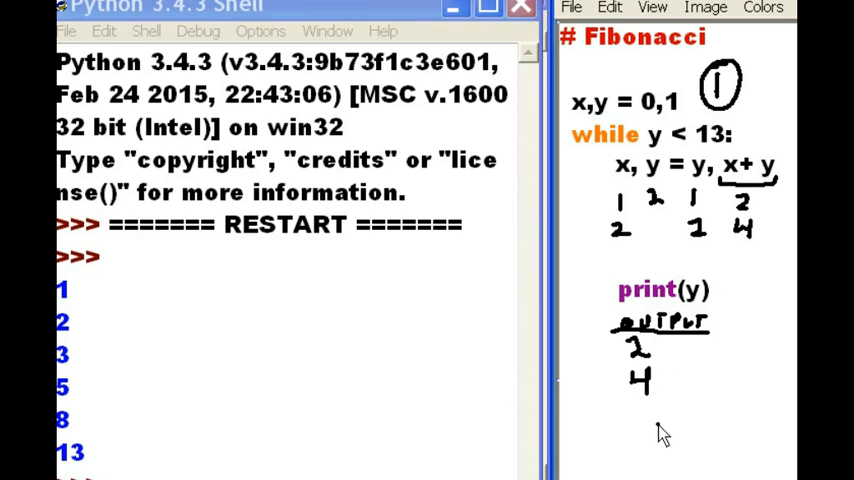
mouse_move(88, 370)
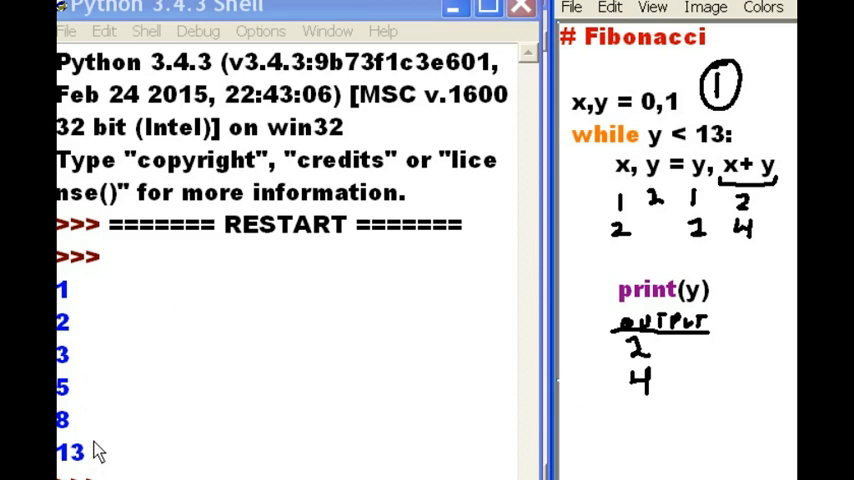
mouse_move(637, 332)
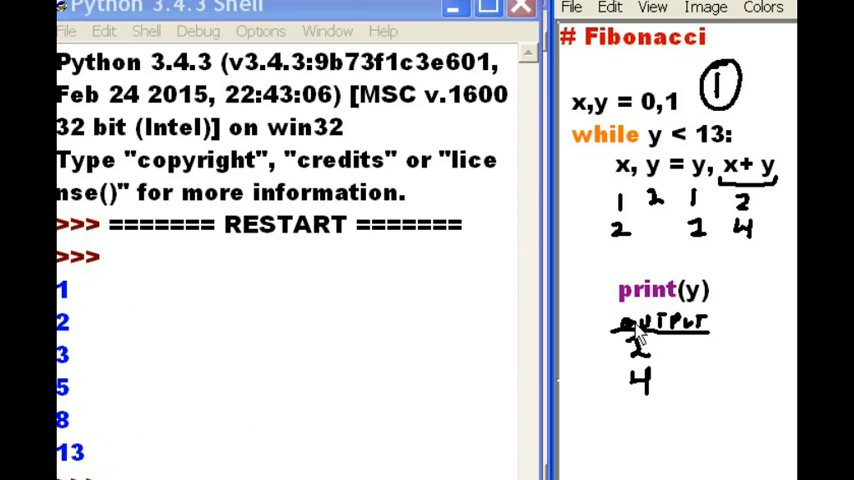
mouse_move(628, 312)
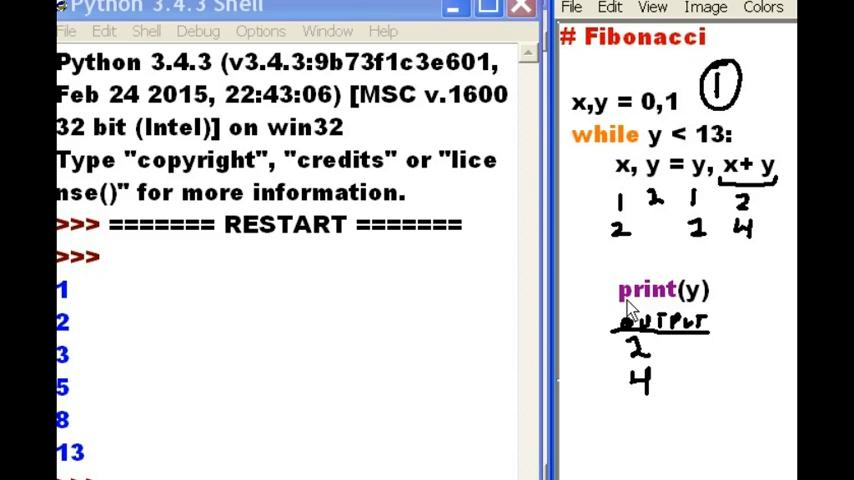
Circle the 2 under the swap line in Paint to mark the second trace
drag(622, 310, 735, 390)
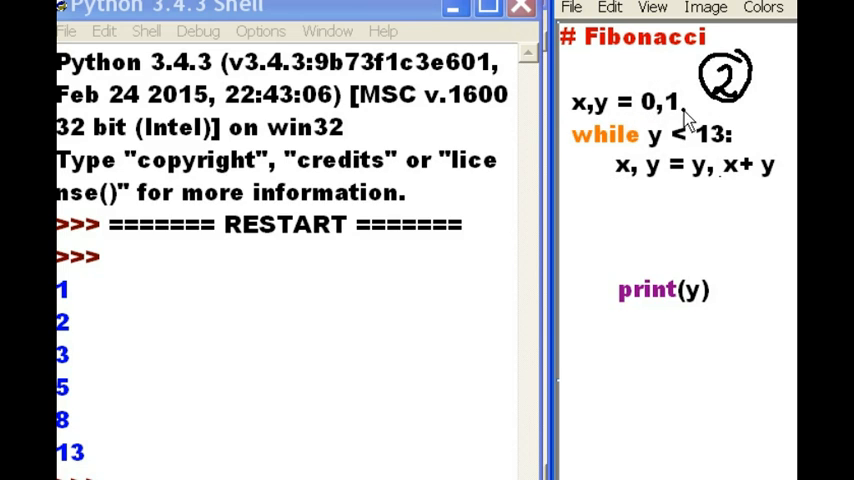
mouse_move(658, 160)
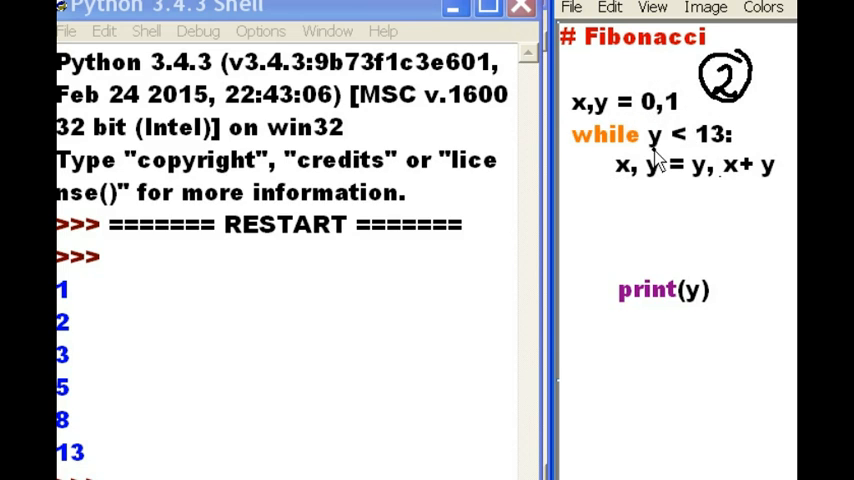
mouse_move(685, 165)
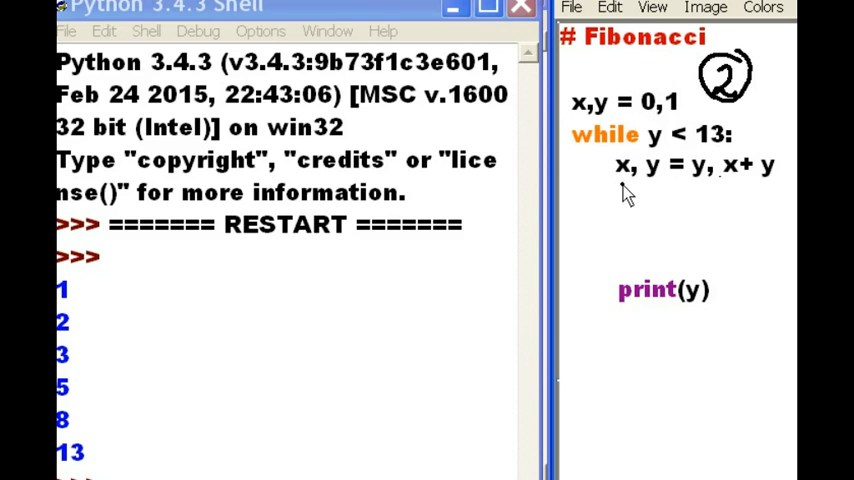
mouse_move(700, 200)
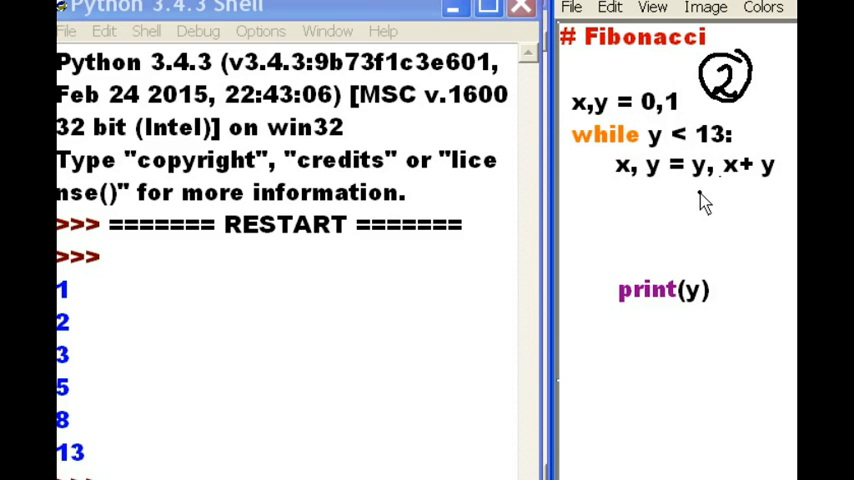
mouse_move(650, 125)
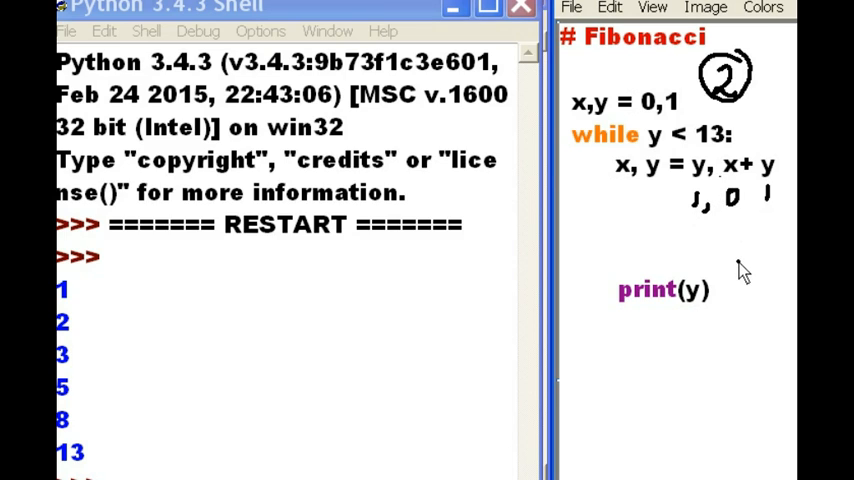
mouse_move(748, 219)
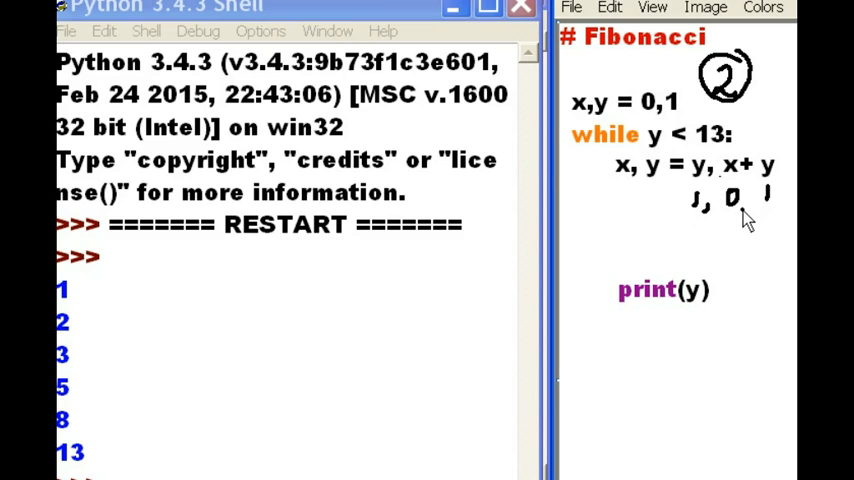
mouse_move(663, 190)
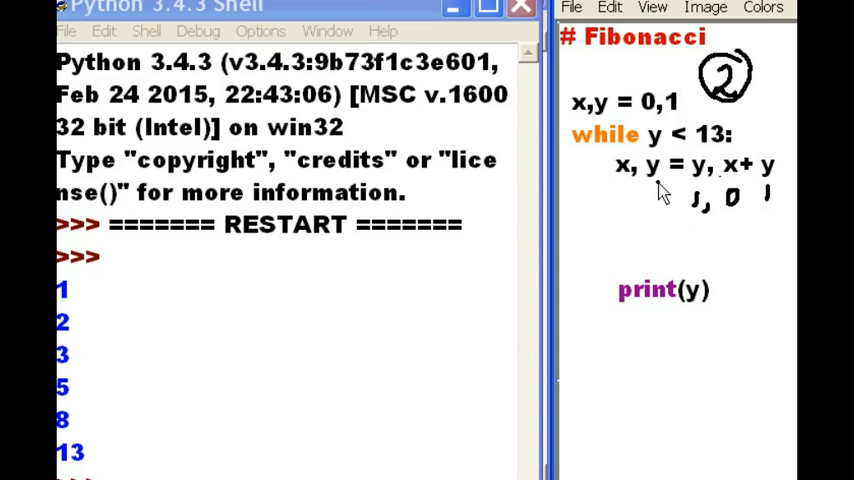
mouse_move(702, 238)
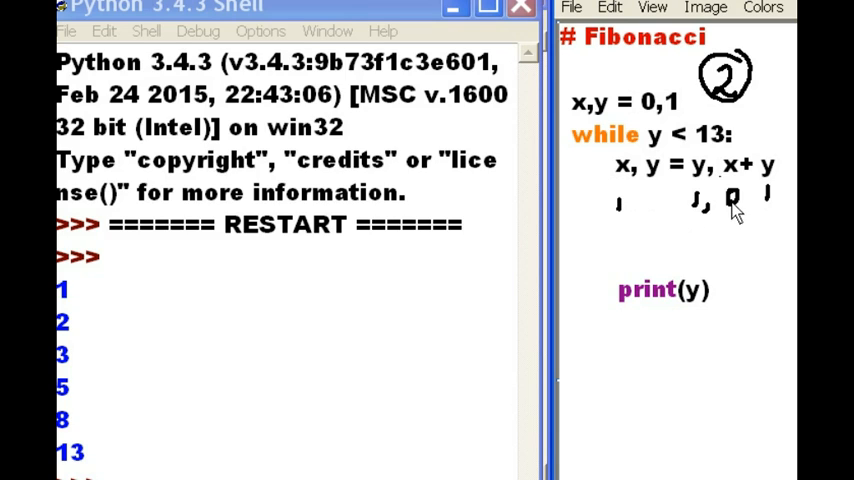
mouse_move(775, 205)
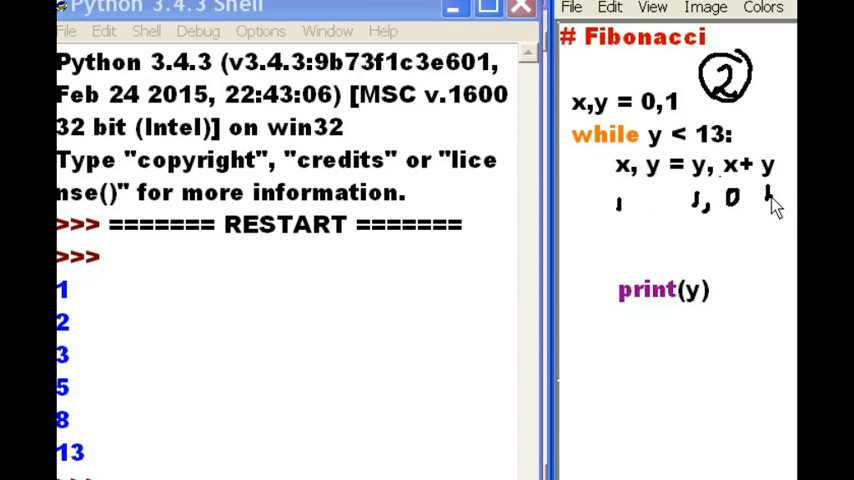
mouse_move(655, 213)
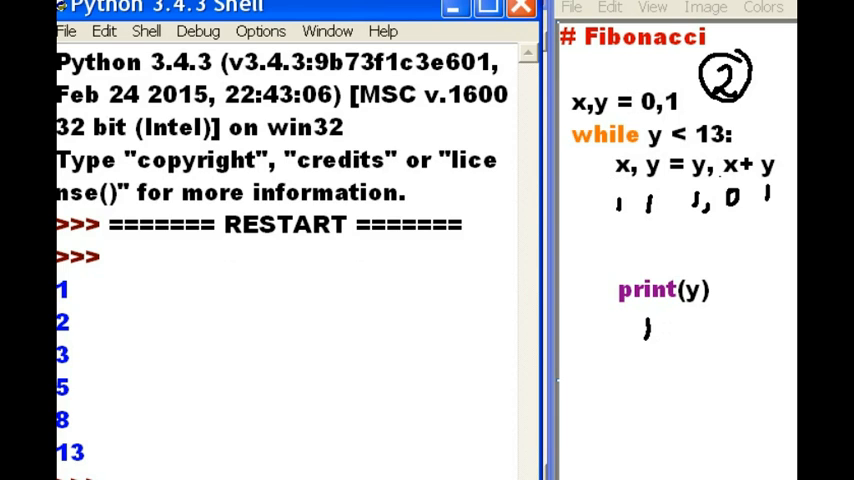
mouse_move(170, 300)
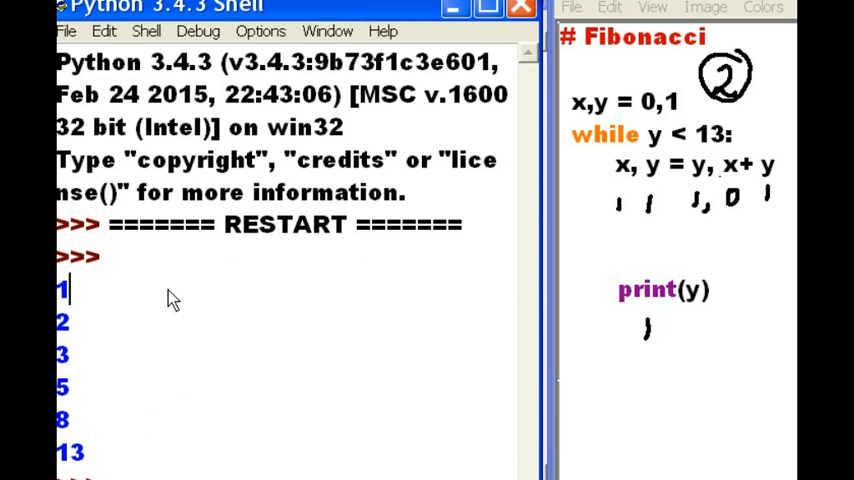
mouse_move(705, 145)
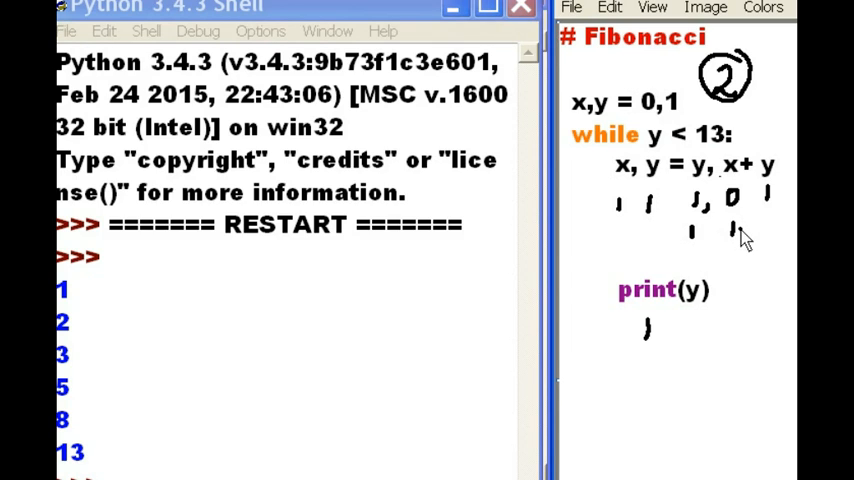
mouse_move(770, 235)
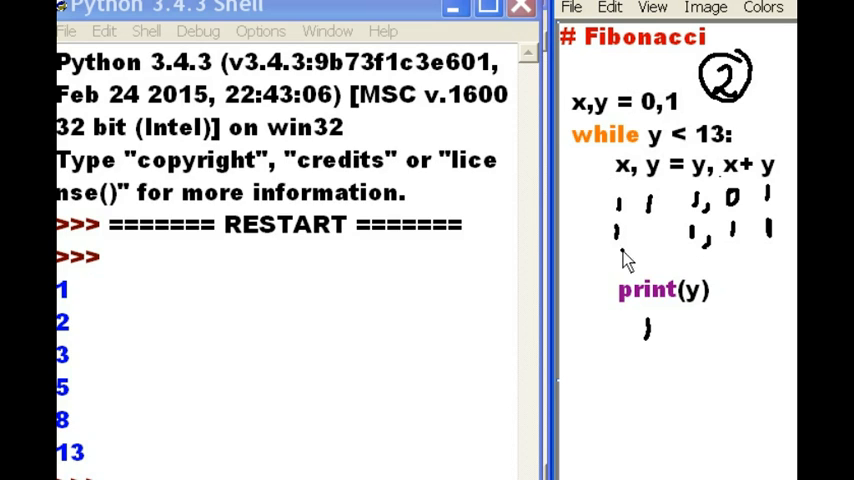
mouse_move(775, 250)
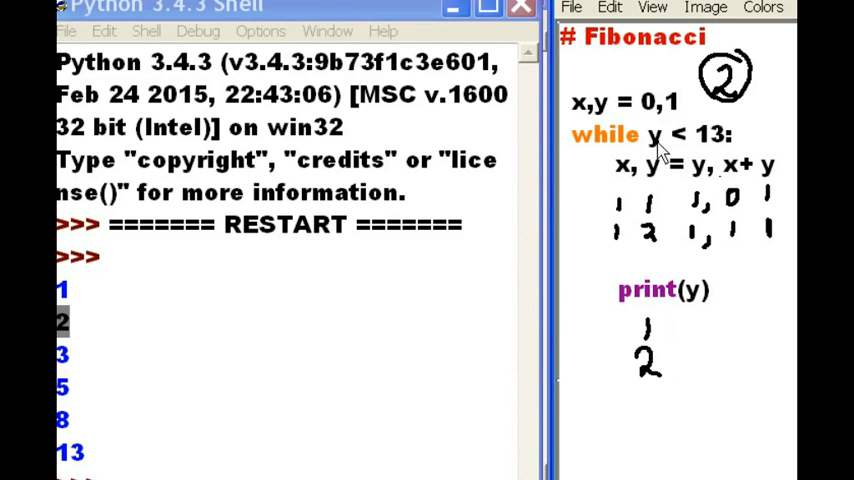
mouse_move(697, 250)
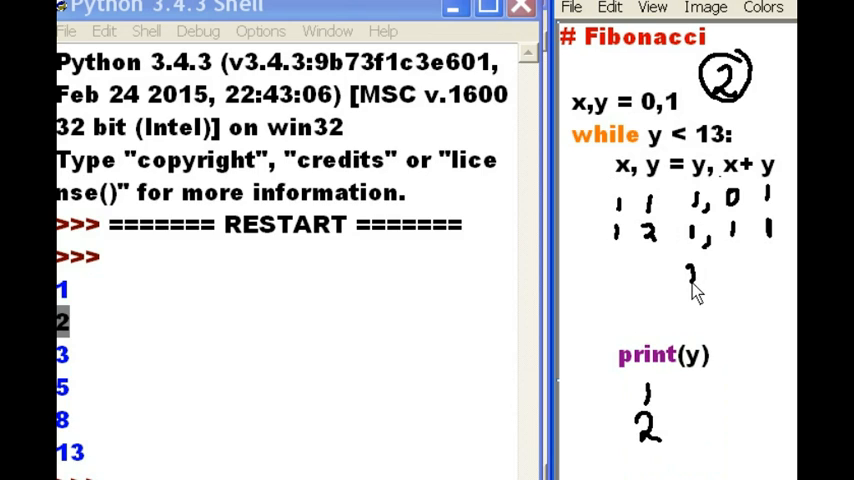
mouse_move(705, 285)
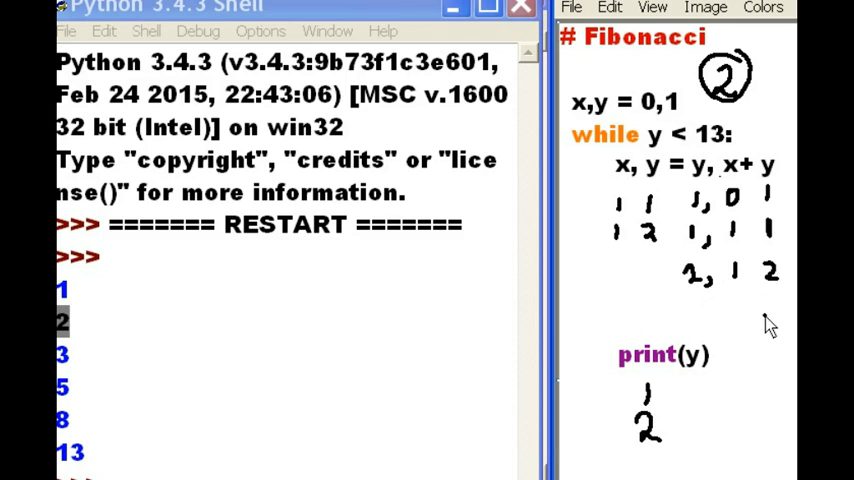
mouse_move(693, 290)
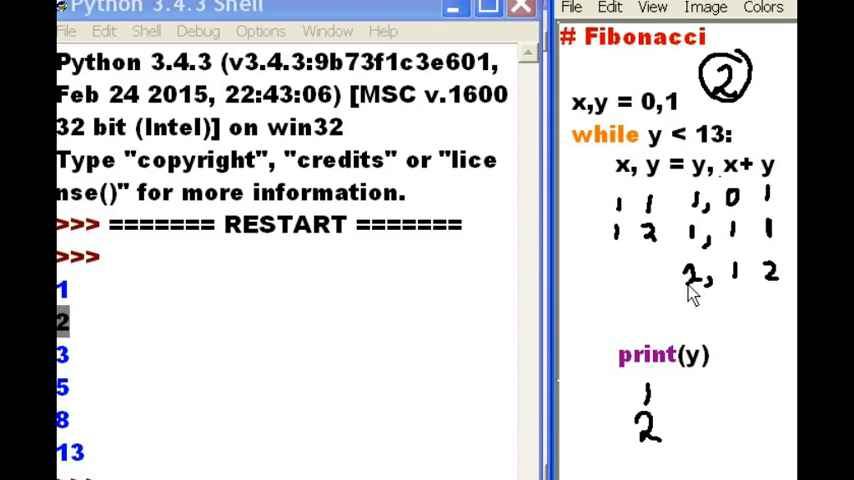
mouse_move(615, 280)
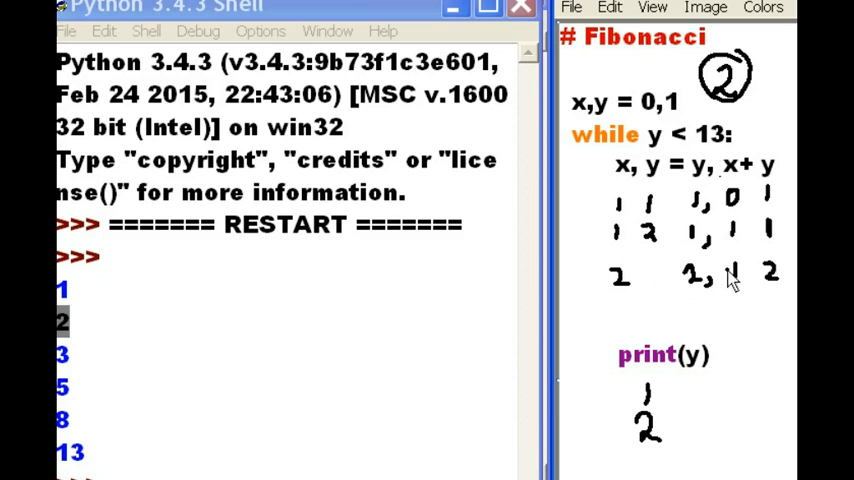
mouse_move(650, 280)
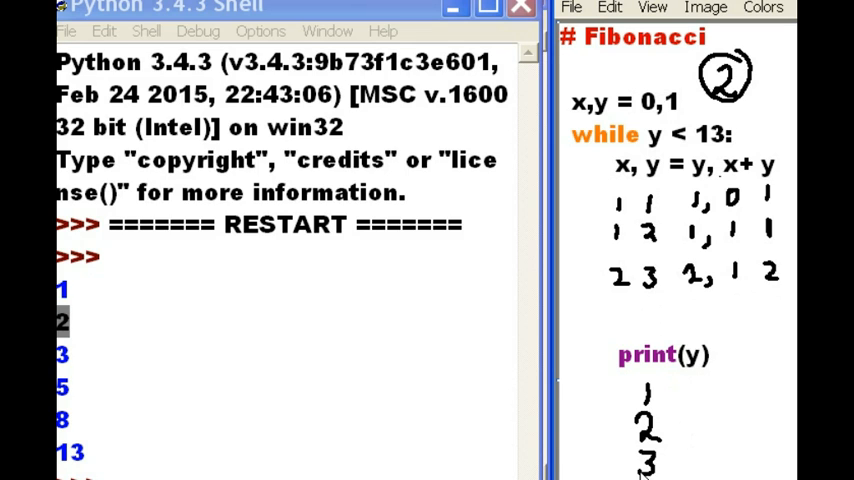
mouse_move(73, 352)
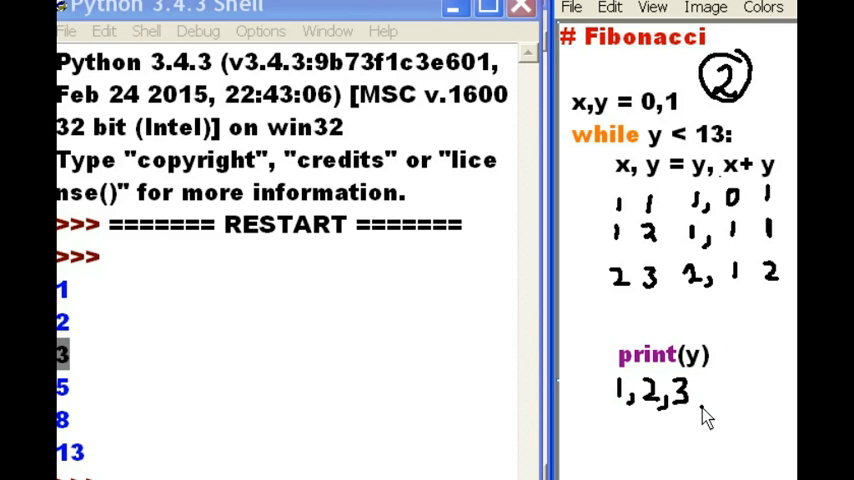
mouse_move(665, 295)
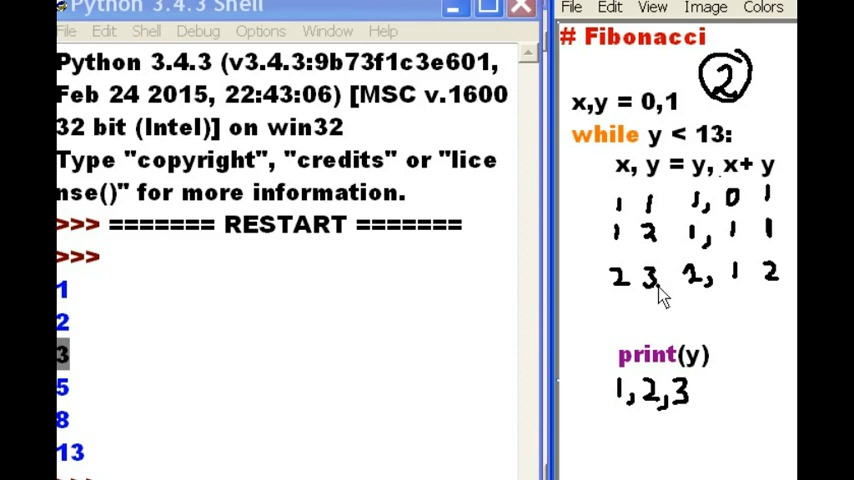
mouse_move(665, 210)
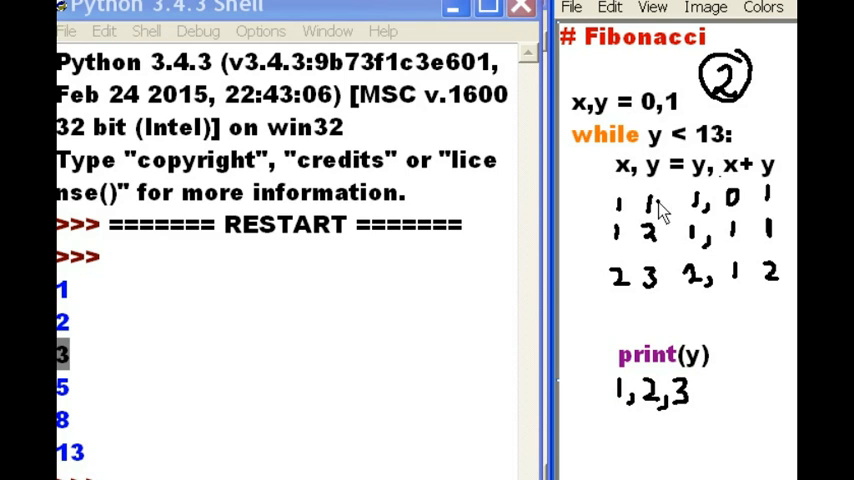
mouse_move(765, 140)
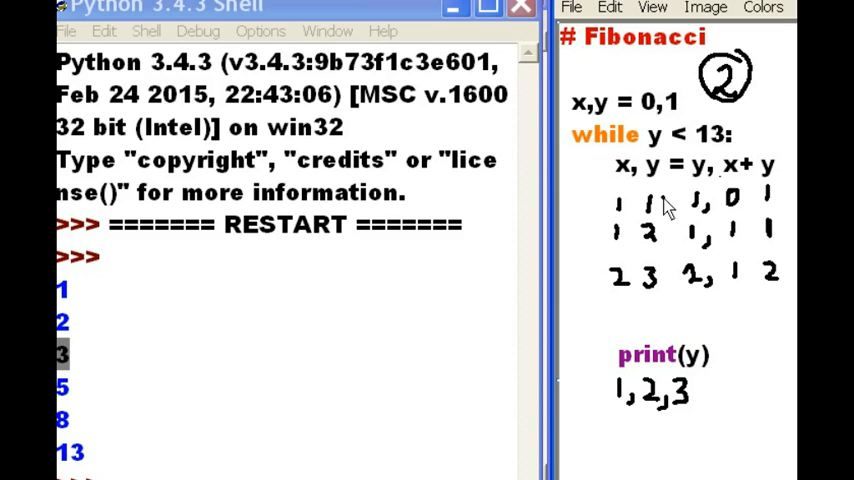
mouse_move(697, 308)
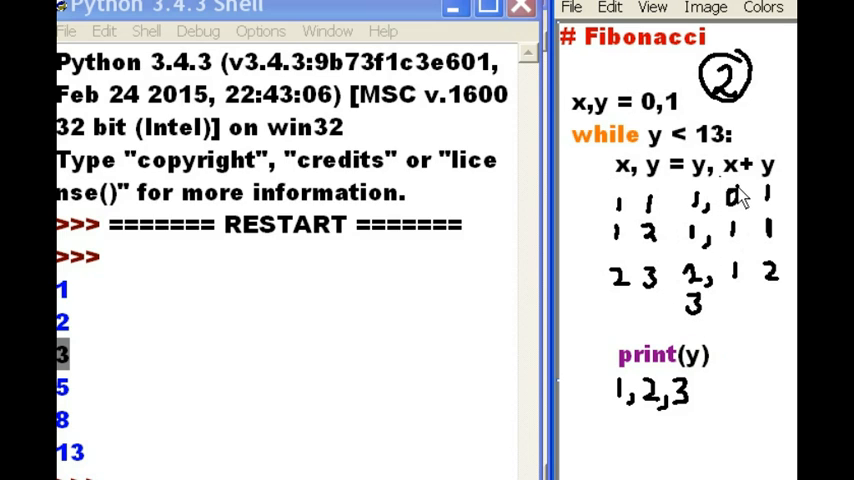
mouse_move(735, 310)
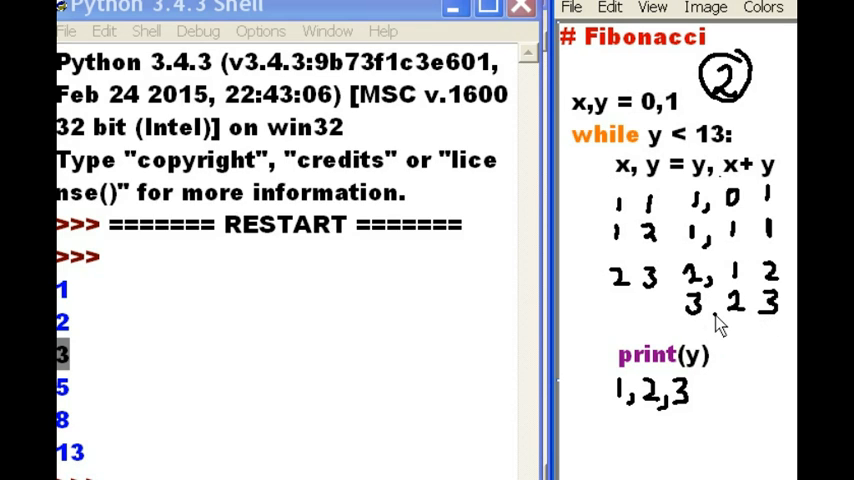
mouse_move(615, 310)
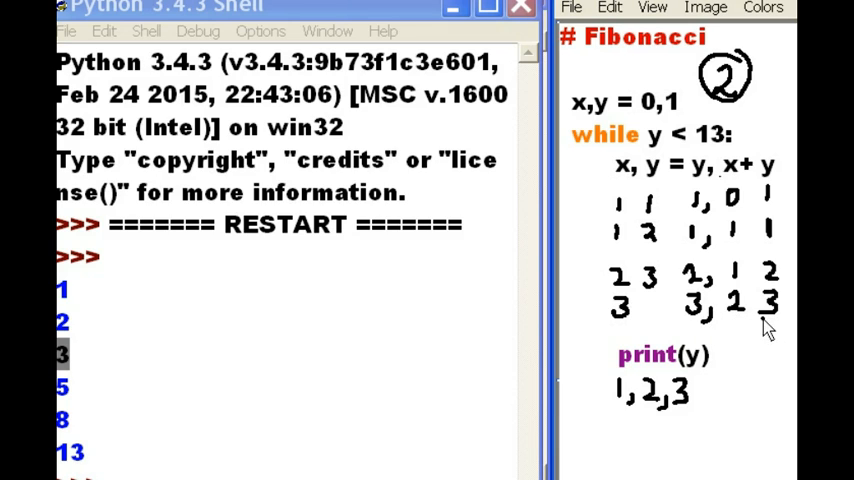
mouse_move(658, 308)
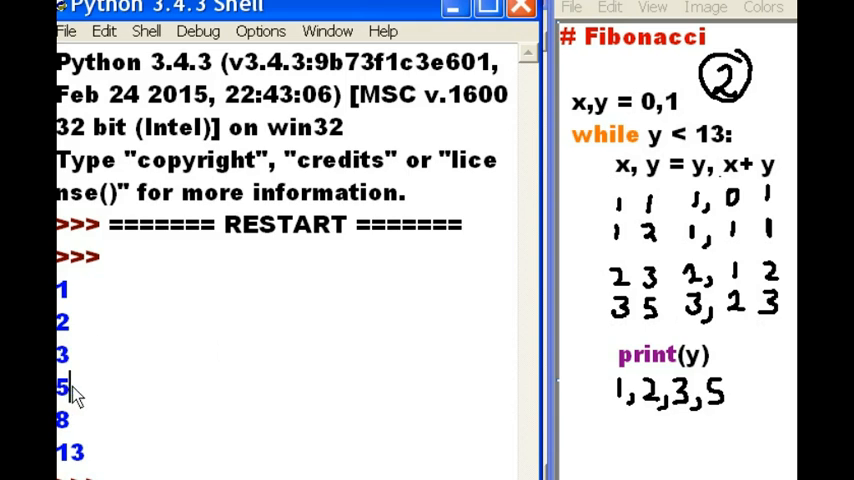
Highlight the printed 5 in the Shell output
double_click(62, 387)
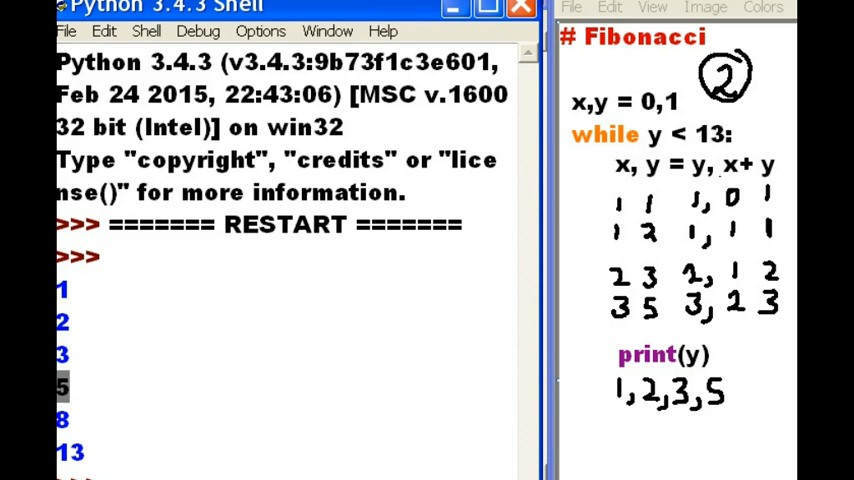
mouse_move(115, 405)
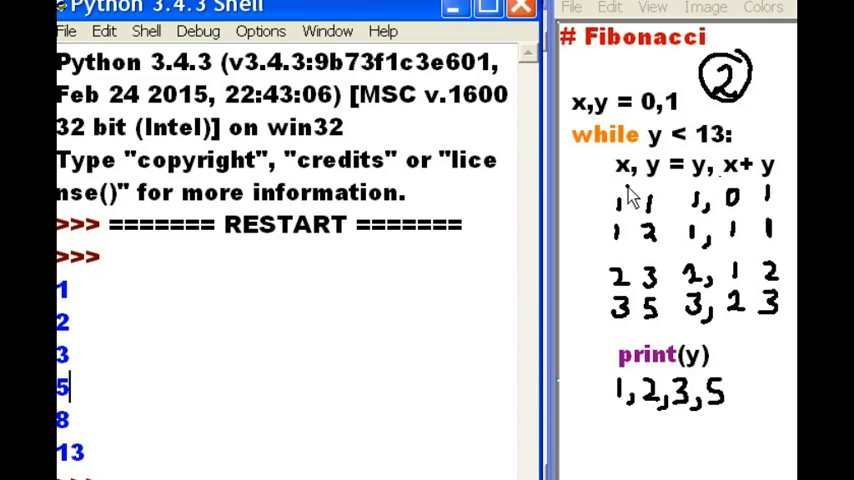
mouse_move(723, 153)
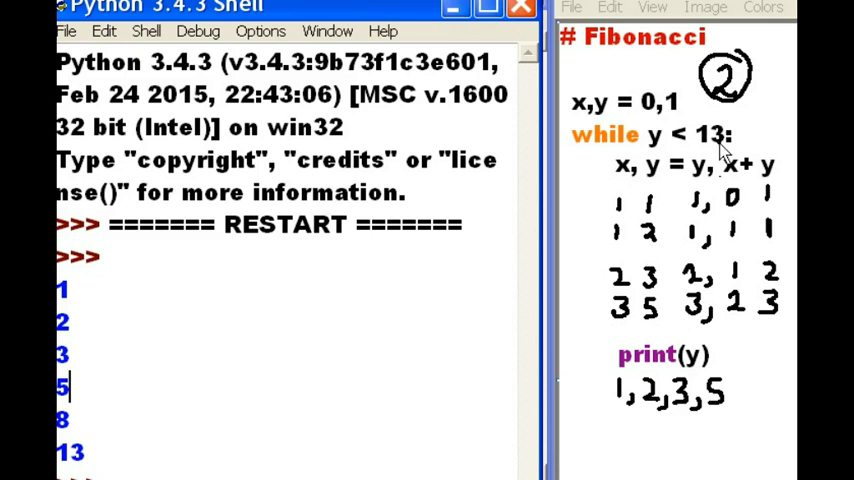
mouse_move(695, 336)
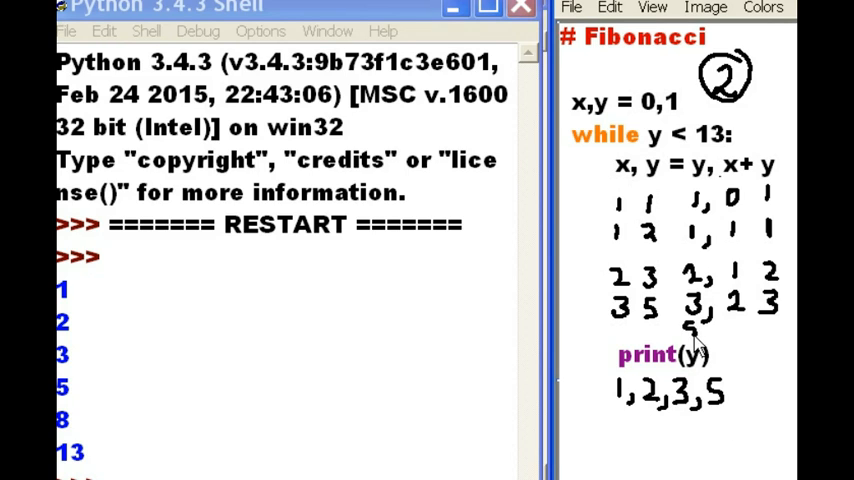
mouse_move(740, 343)
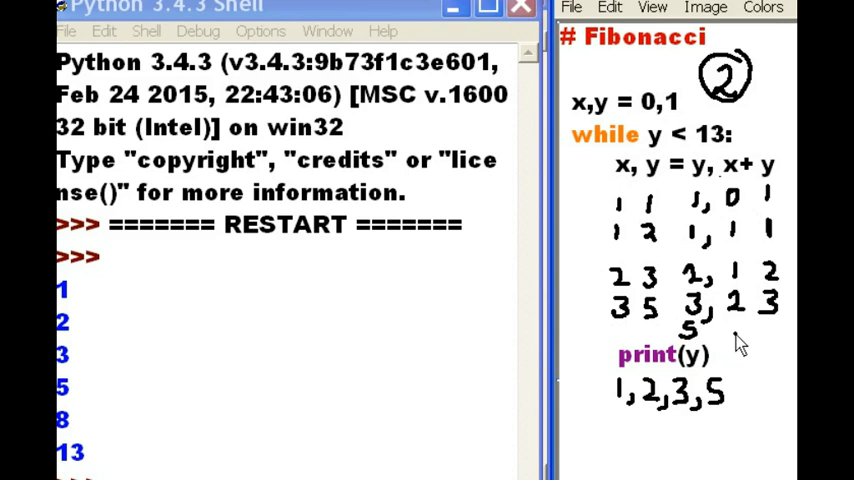
mouse_move(695, 335)
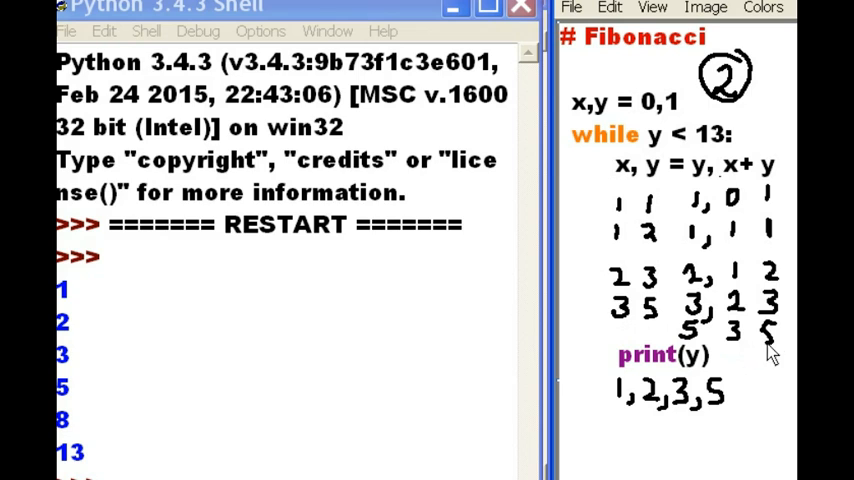
mouse_move(625, 335)
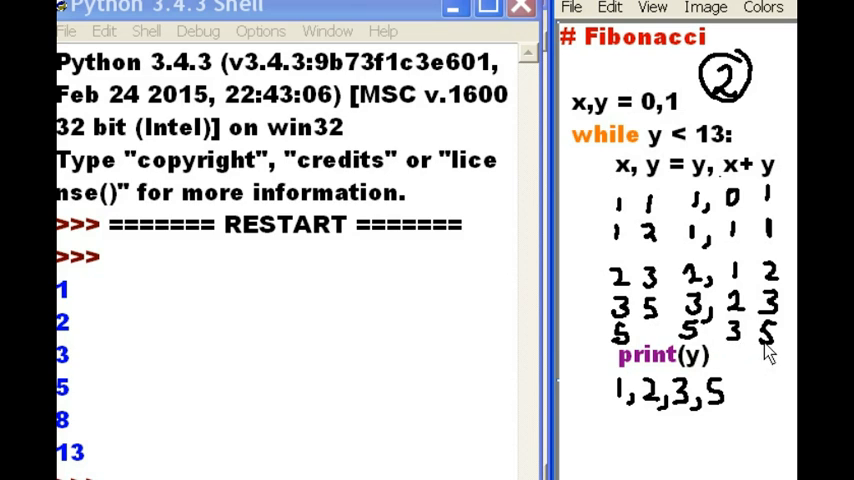
mouse_move(651, 337)
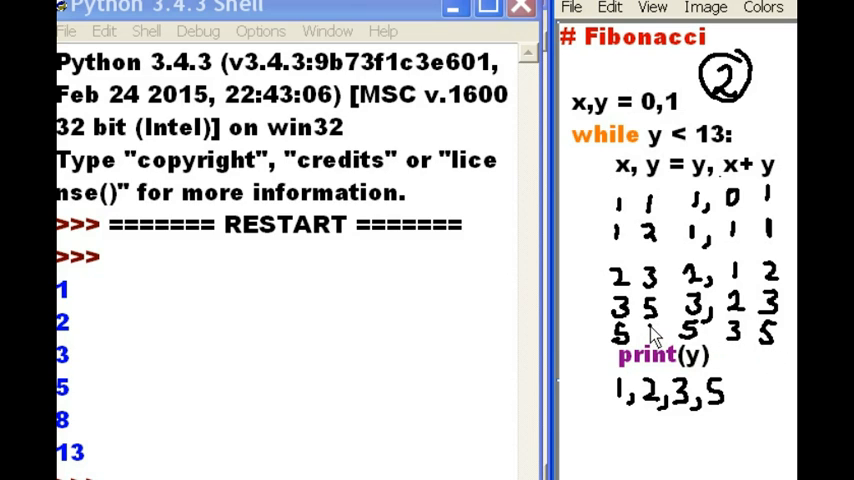
mouse_move(650, 340)
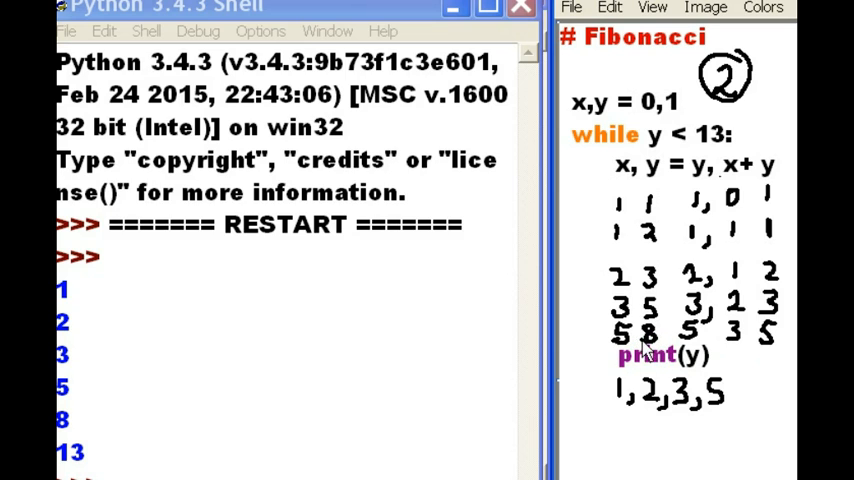
mouse_move(735, 418)
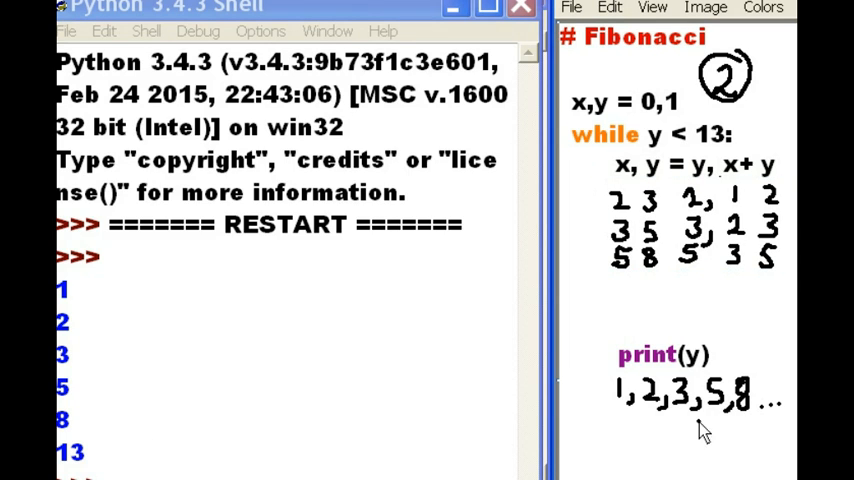
mouse_move(773, 140)
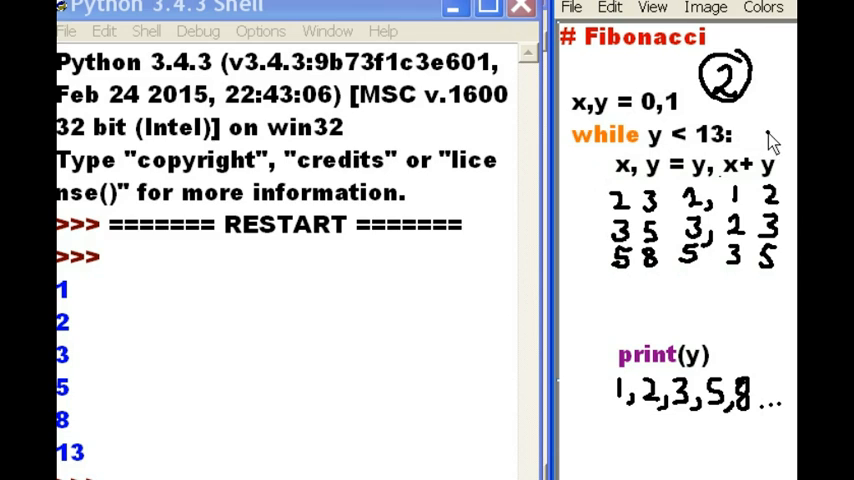
mouse_move(695, 292)
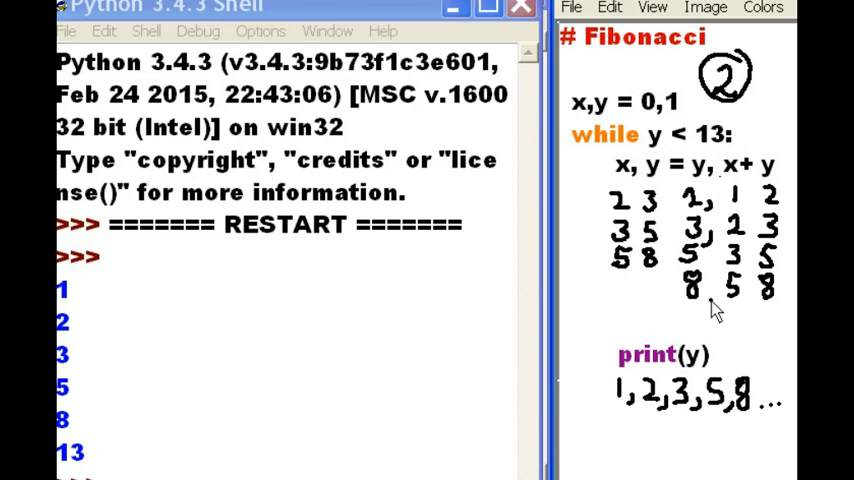
mouse_move(615, 298)
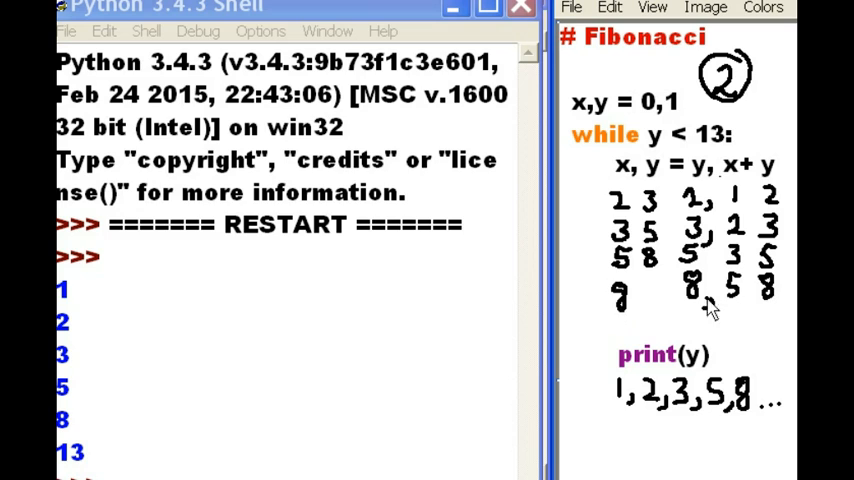
mouse_move(648, 298)
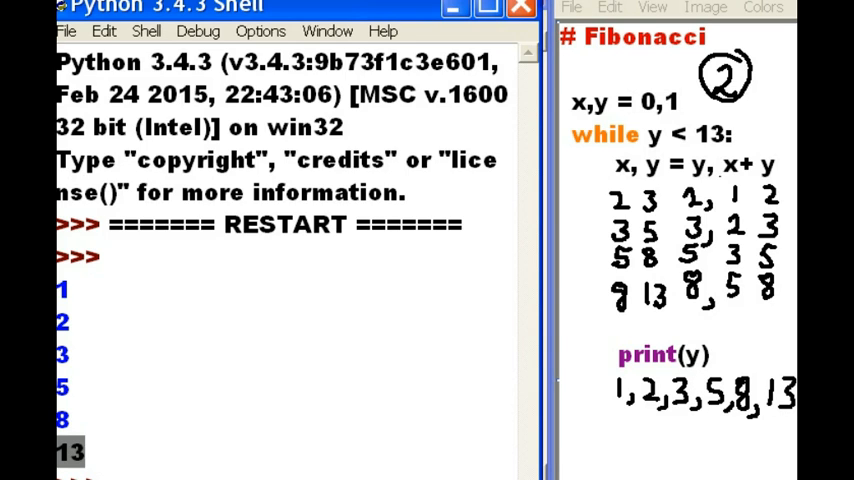
mouse_move(120, 465)
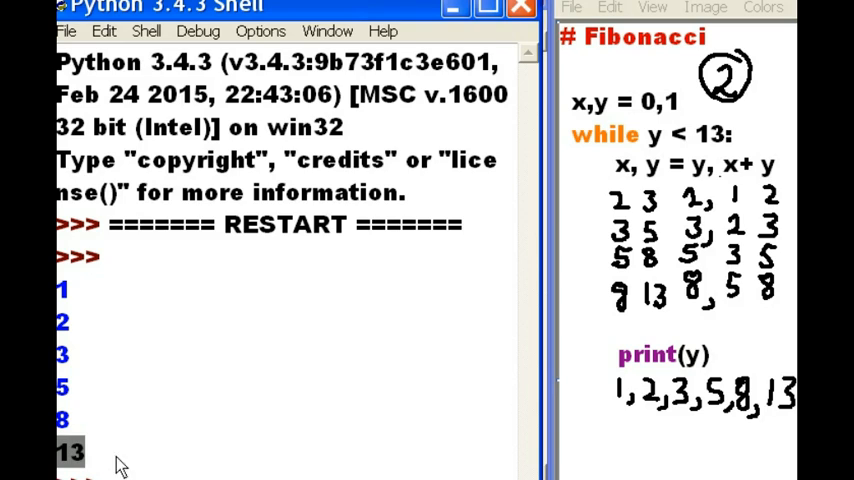